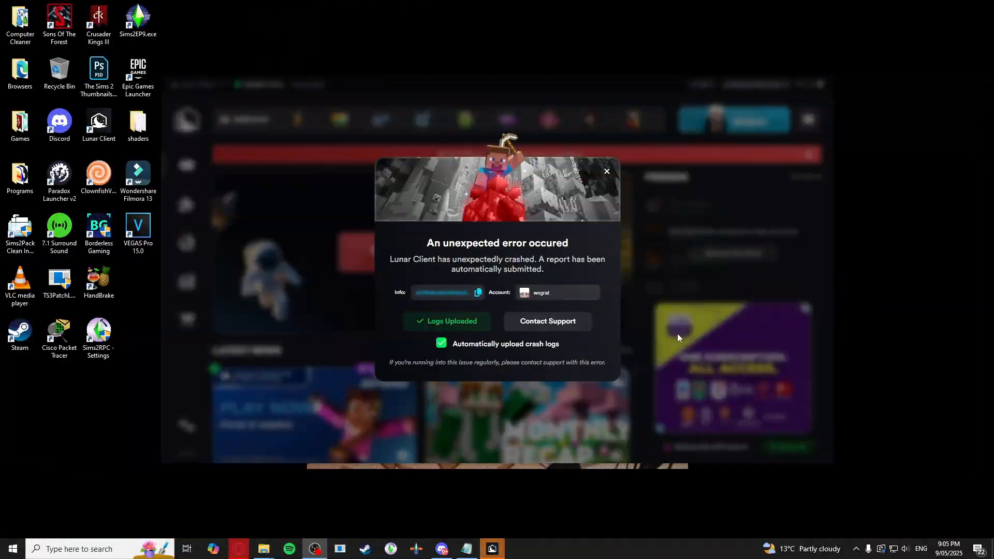
{"action": "mouse_move", "coordinate": [699, 331]}
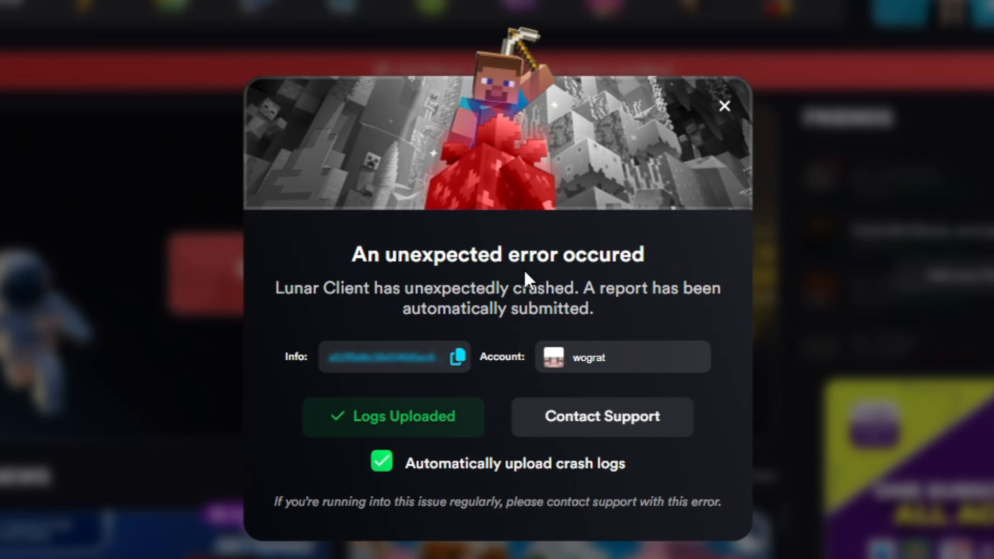
Close the 'An unexpected error occured' crash dialog to reach the launcher home
{"action": "left_click", "coordinate": [724, 105]}
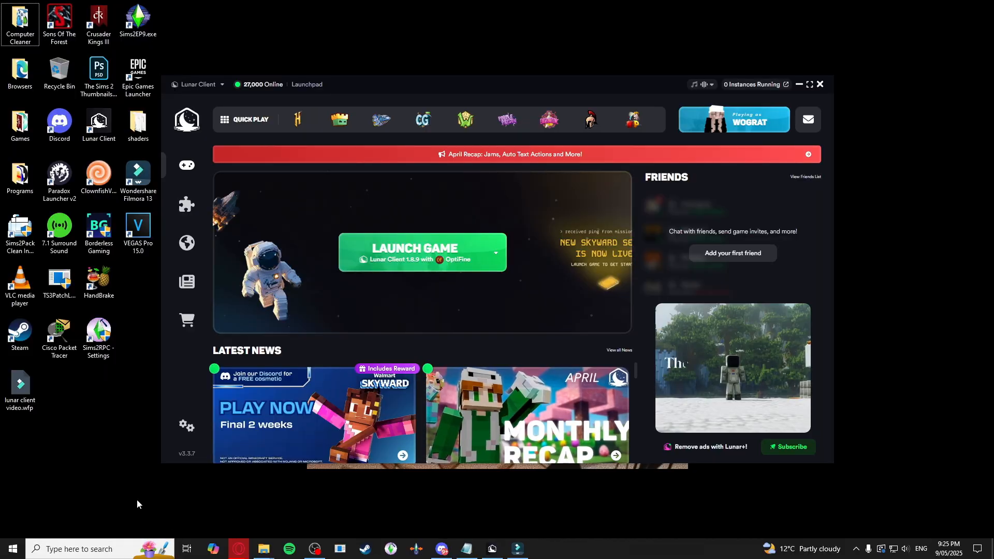
Open the .lunarclient location from the Run box's suggestion
{"action": "key", "text": "Meta"}
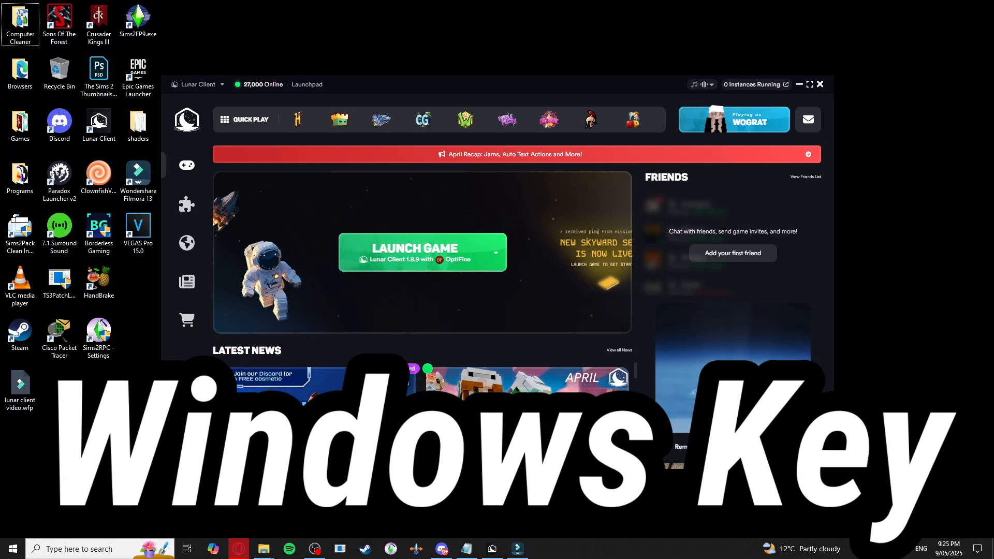
{"action": "key", "text": "Win+R"}
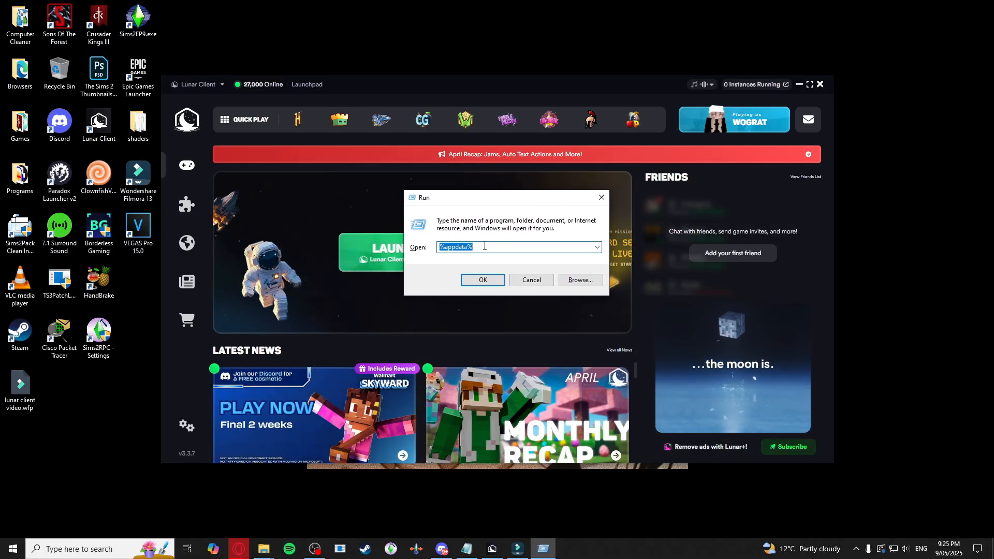
{"action": "type", "text": ".lunar"}
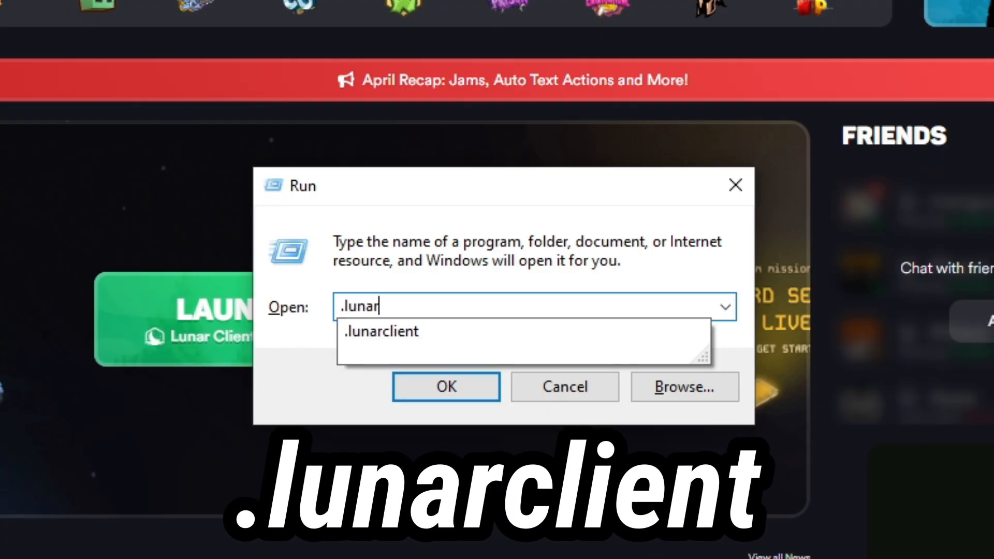
{"action": "left_click", "coordinate": [447, 386]}
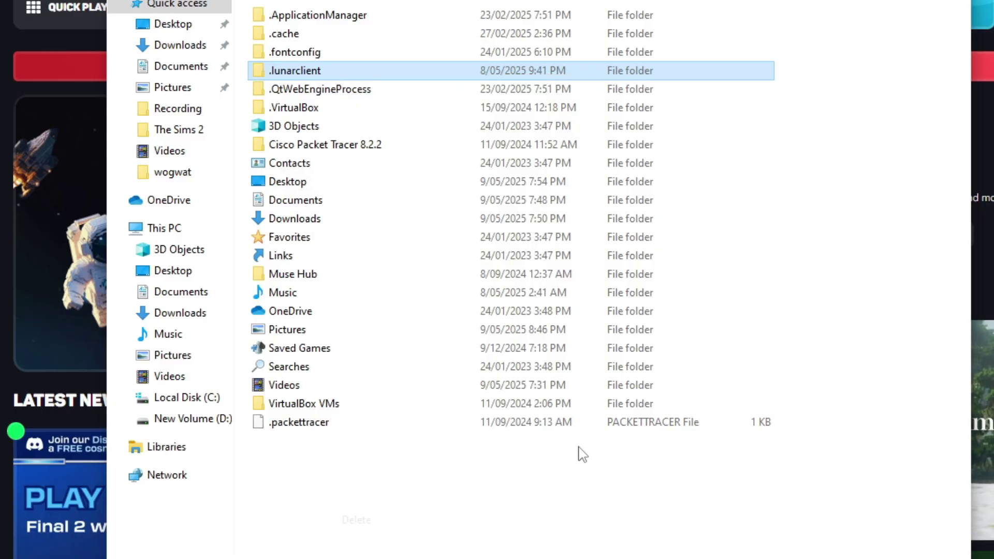
{"action": "mouse_move", "coordinate": [616, 201]}
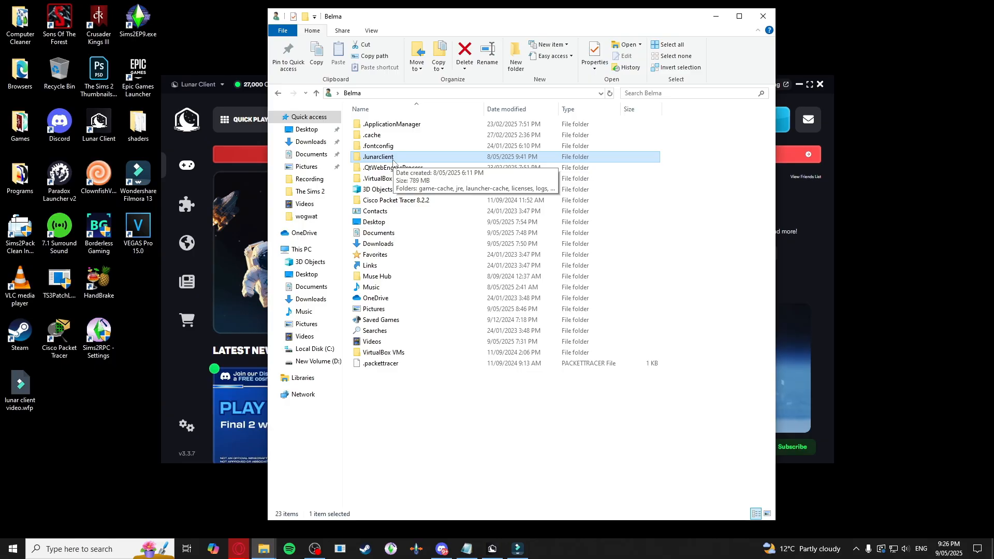
{"action": "mouse_move", "coordinate": [762, 17]}
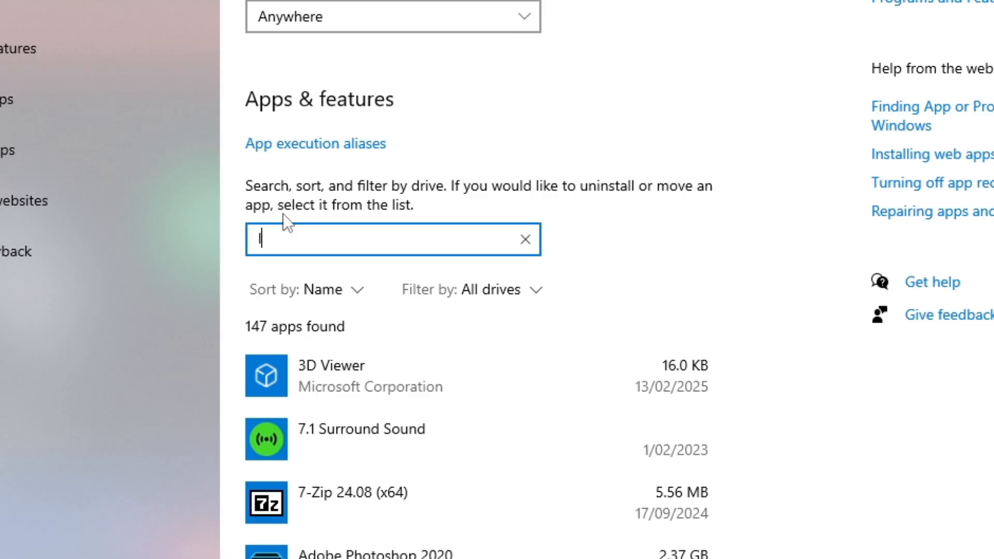
Search the installed apps list for 'lunar'
{"action": "type", "text": "lunarclient.com"}
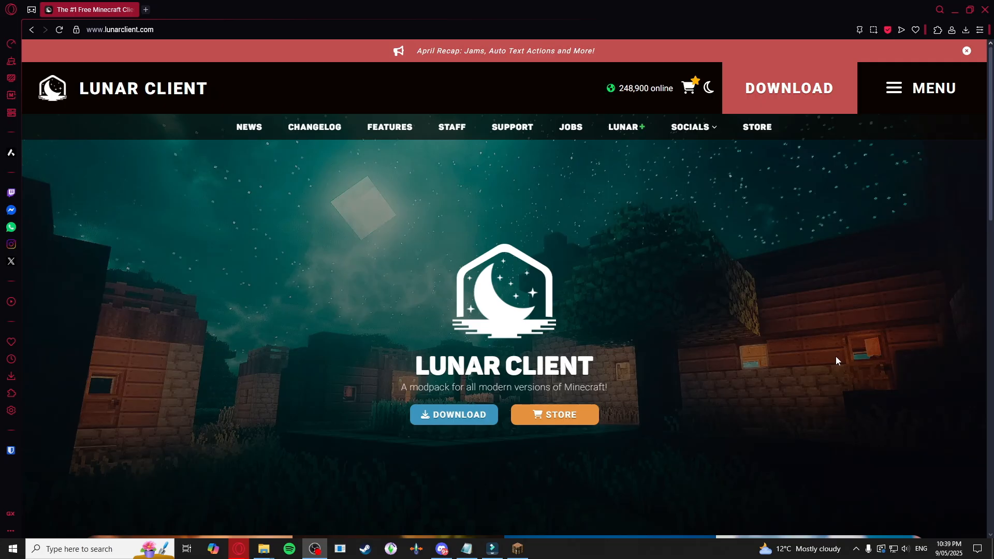
{"action": "mouse_move", "coordinate": [813, 400]}
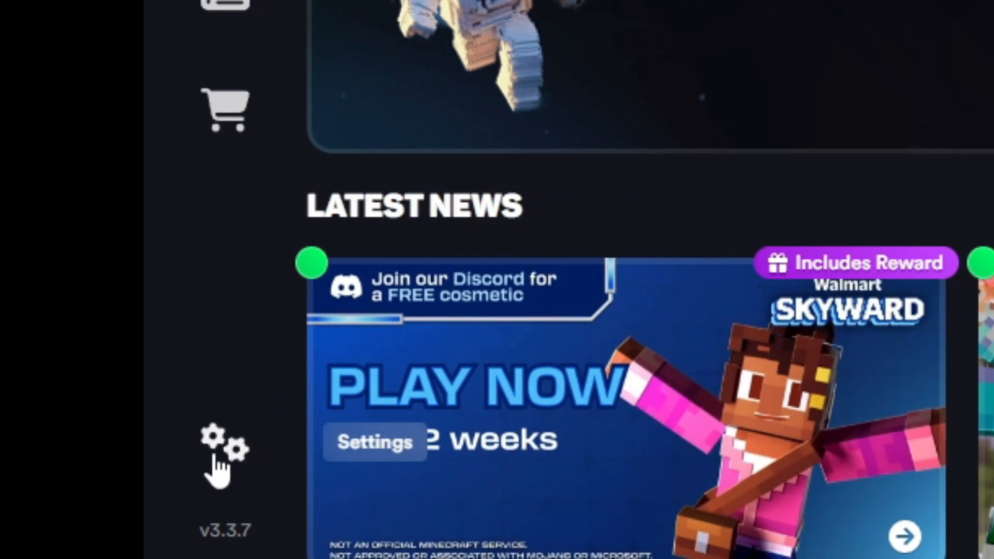
In launcher settings, drop the Allocated Memory slider from 4 GB to about 3.39 GB
{"action": "left_click", "coordinate": [218, 444]}
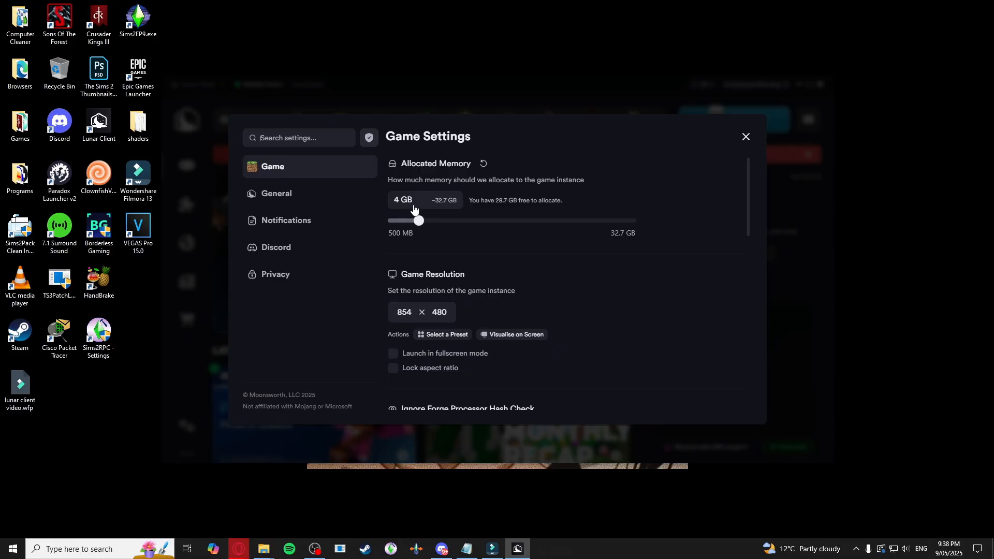
{"action": "mouse_move", "coordinate": [446, 213]}
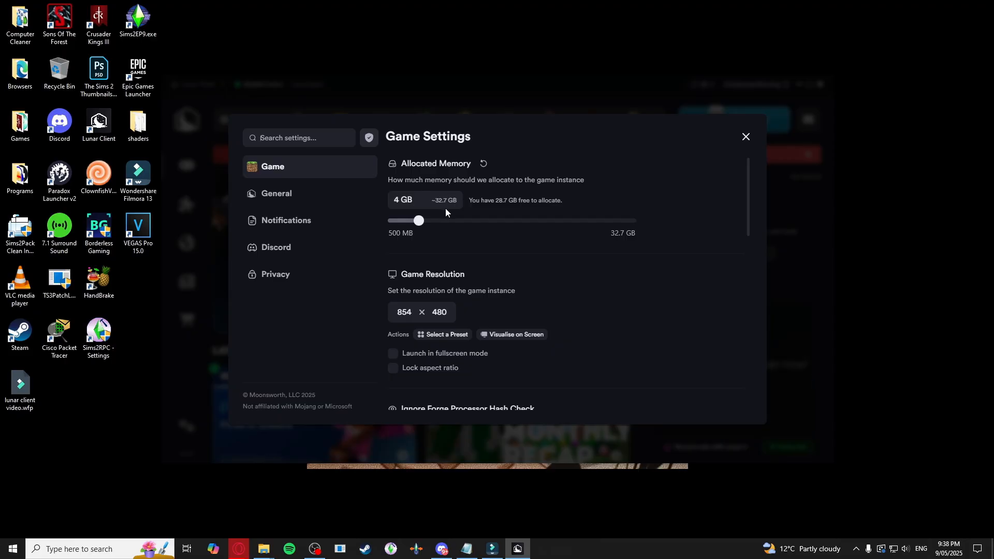
{"action": "mouse_move", "coordinate": [433, 222]}
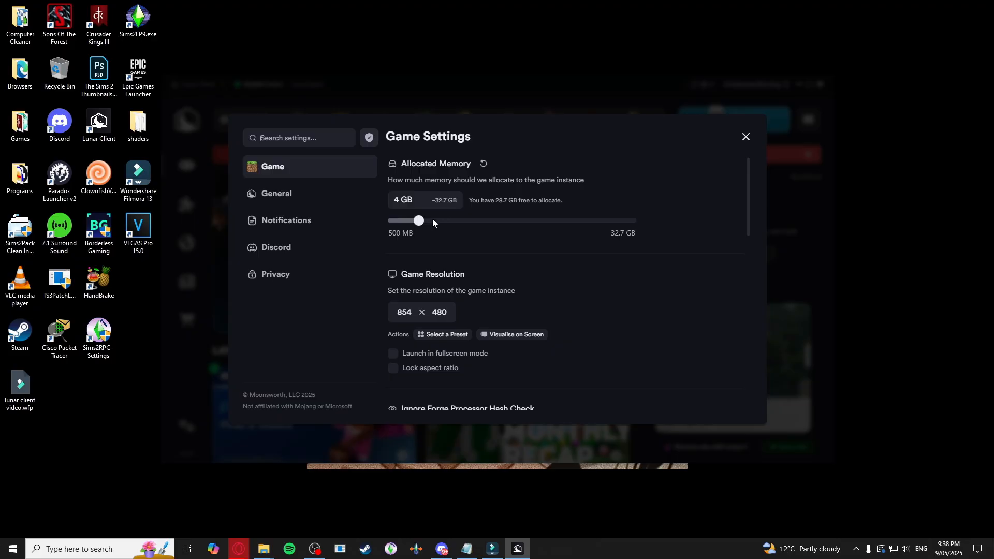
{"action": "mouse_move", "coordinate": [441, 236]}
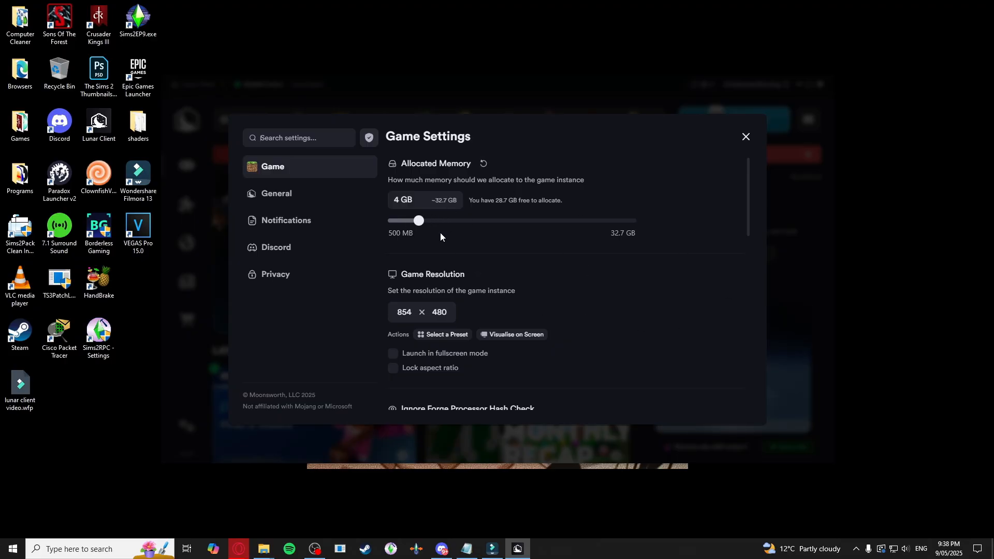
{"action": "mouse_move", "coordinate": [517, 218]}
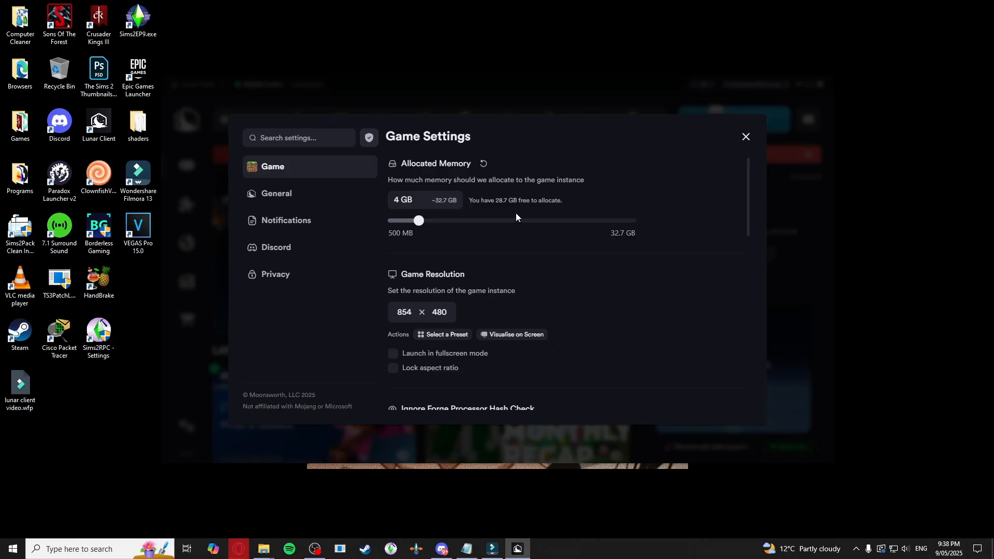
{"action": "mouse_move", "coordinate": [411, 218]}
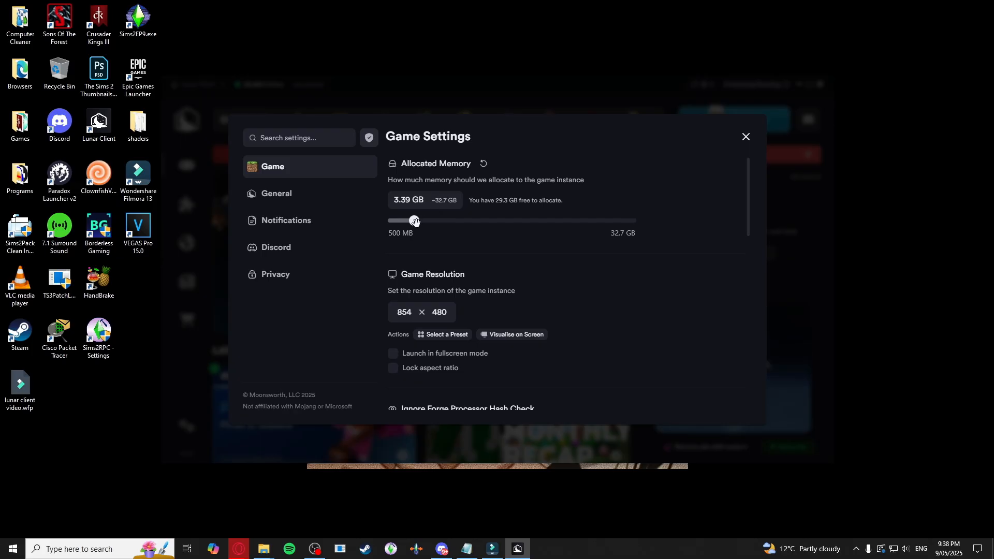
{"action": "left_click", "coordinate": [746, 137]}
{"action": "type", "text": "amd"}
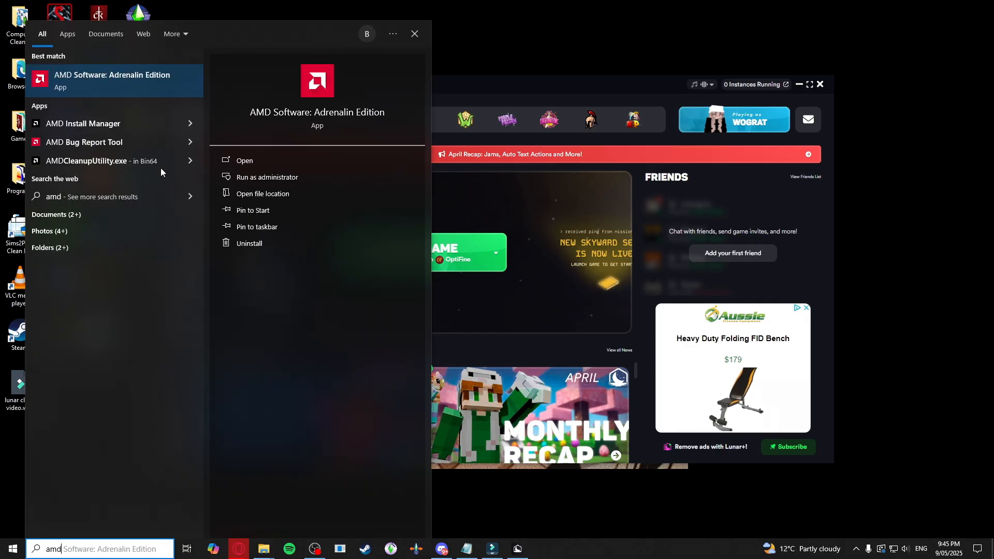
Open AMD Software: Adrenalin Edition to confirm driver 25.5.1 is up to date
{"action": "left_click", "coordinate": [112, 74]}
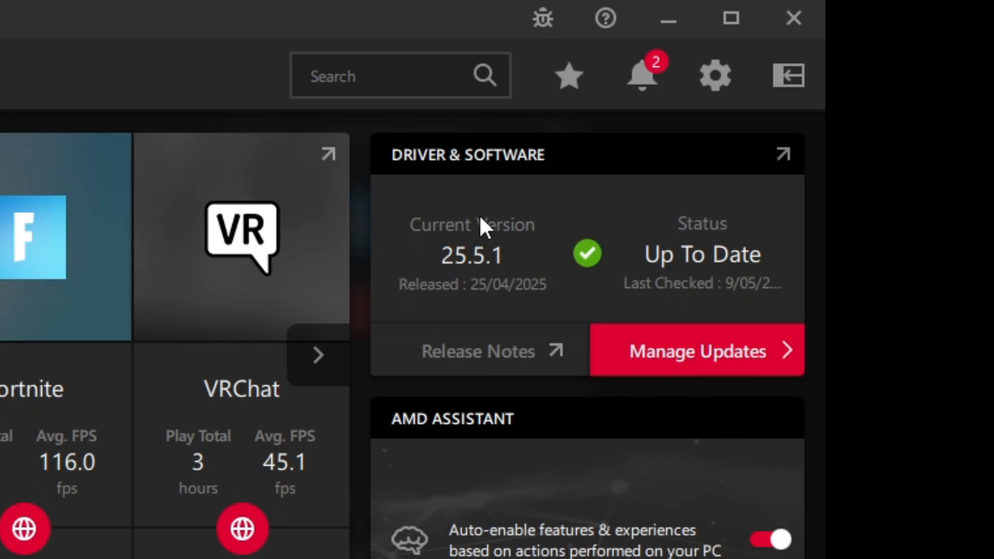
{"action": "mouse_move", "coordinate": [672, 235]}
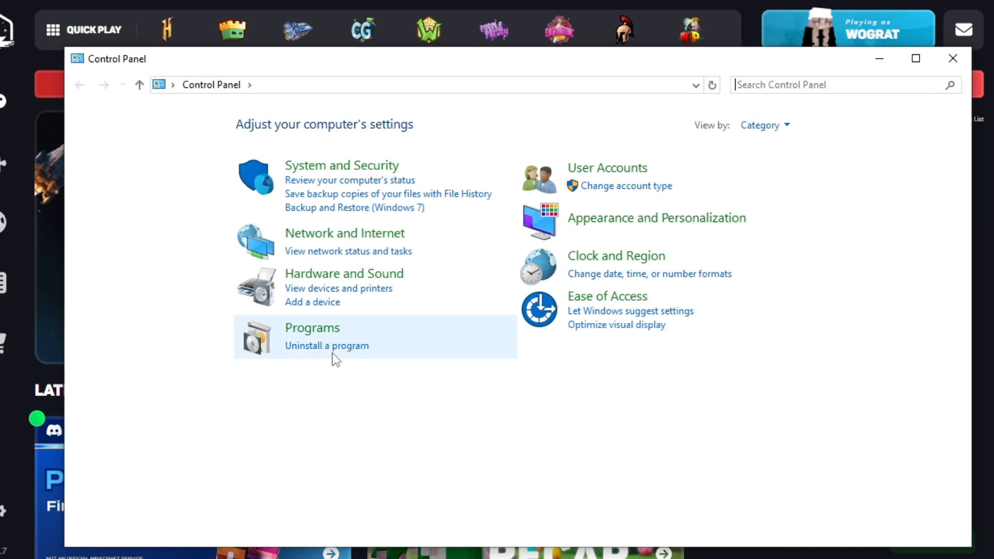
Bring up uninstall actions for Java SE Development Kit 17.0.12 in the programs list
{"action": "left_click", "coordinate": [326, 345]}
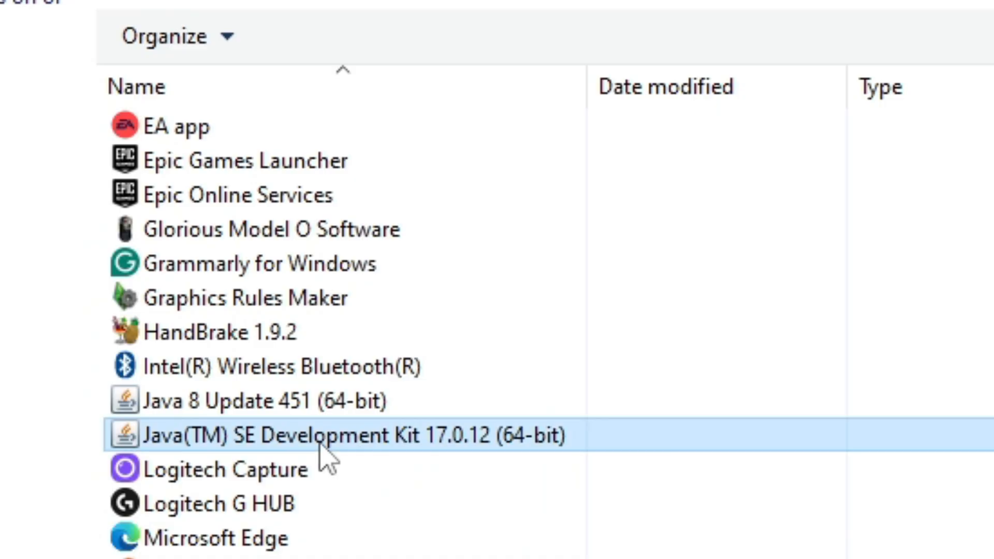
{"action": "right_click", "coordinate": [326, 449]}
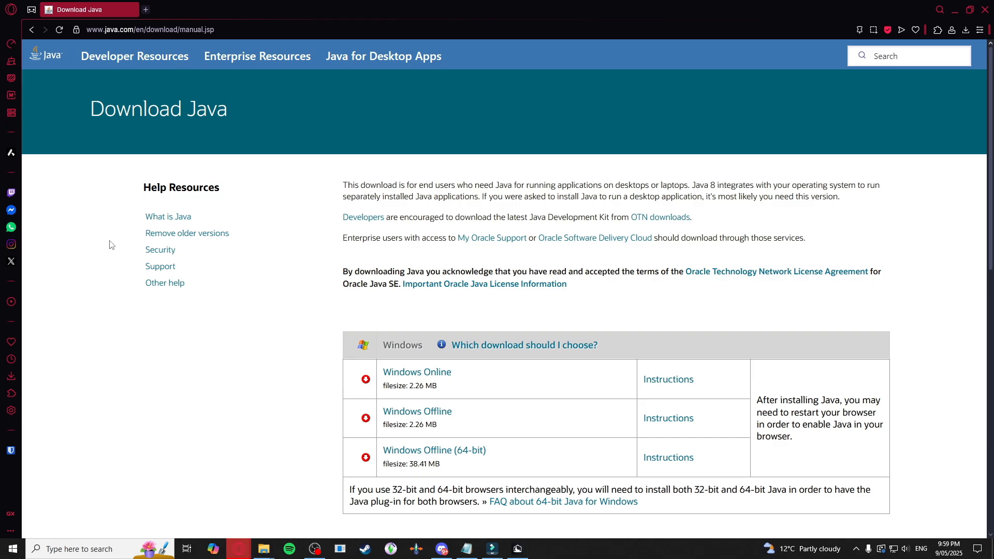
Scroll java.com's manual download page to the Windows Offline (64-bit) link
{"action": "scroll", "scroll_direction": "down", "scroll_amount": 3}
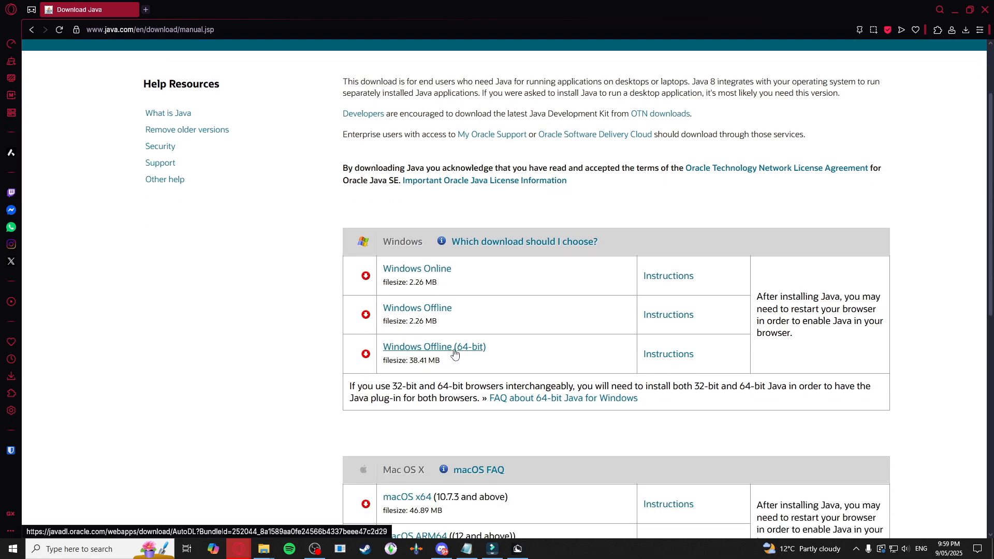
{"action": "scroll", "scroll_direction": "down", "scroll_amount": 3}
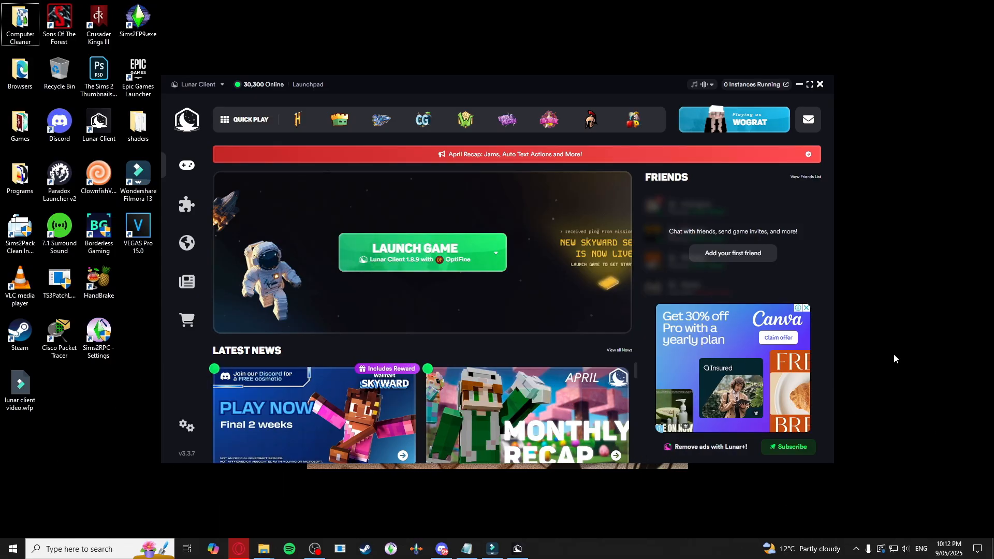
Go to %appdata% in Run and locate the .minecraft folder
{"action": "key", "text": "Win+r"}
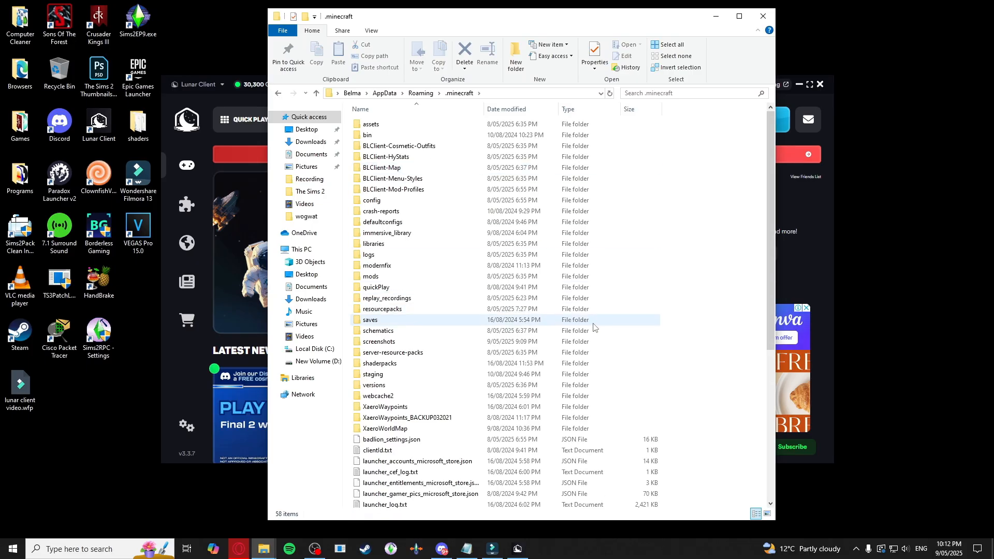
{"action": "scroll", "scroll_direction": "down", "scroll_amount": 3}
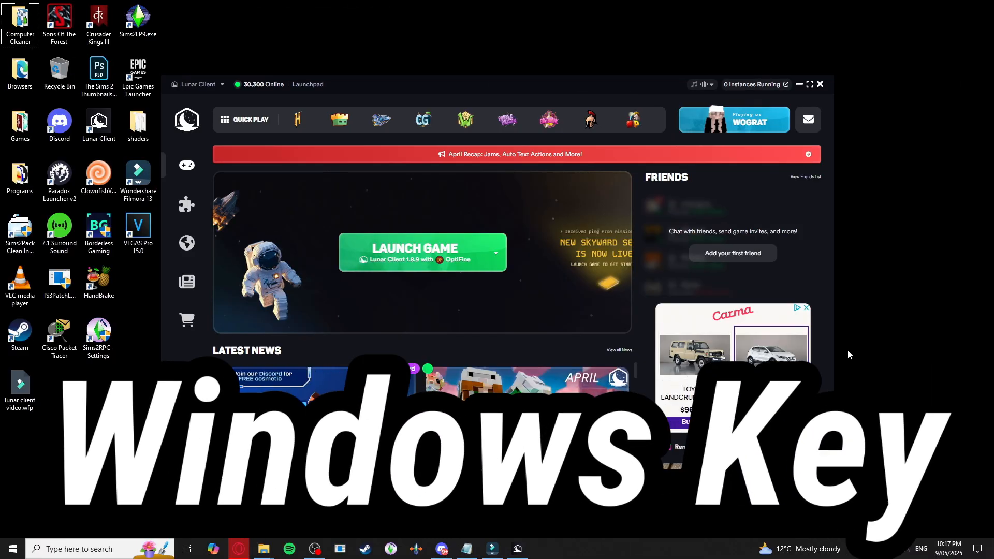
Open the .lunarclient folder via Run and select its jre folder
{"action": "key", "text": "Win+r"}
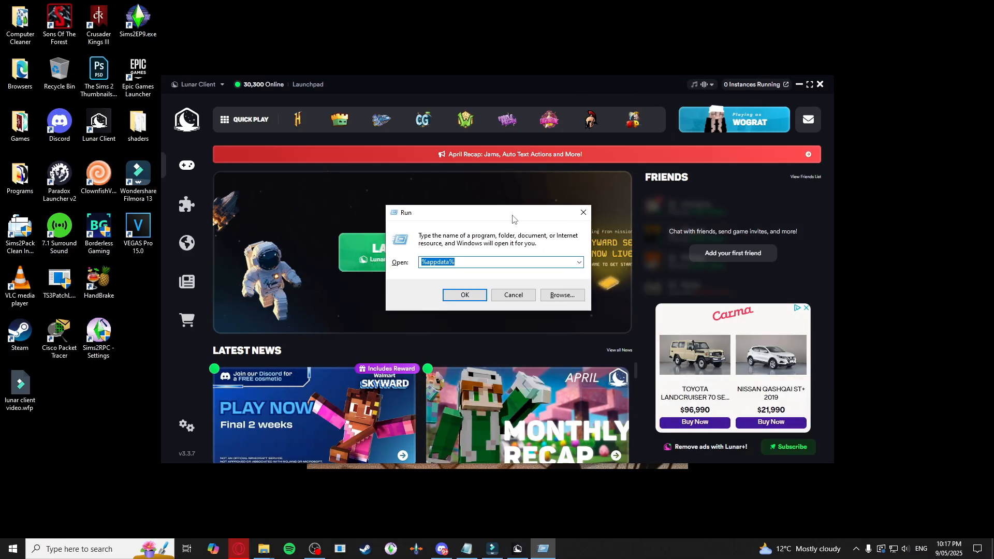
{"action": "type", "text": ".lu"}
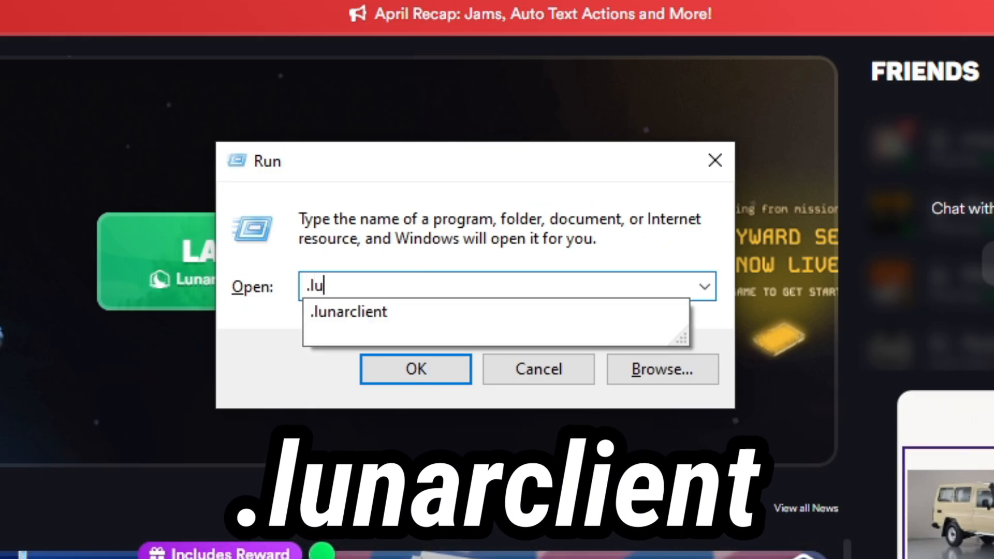
{"action": "left_click", "coordinate": [416, 369]}
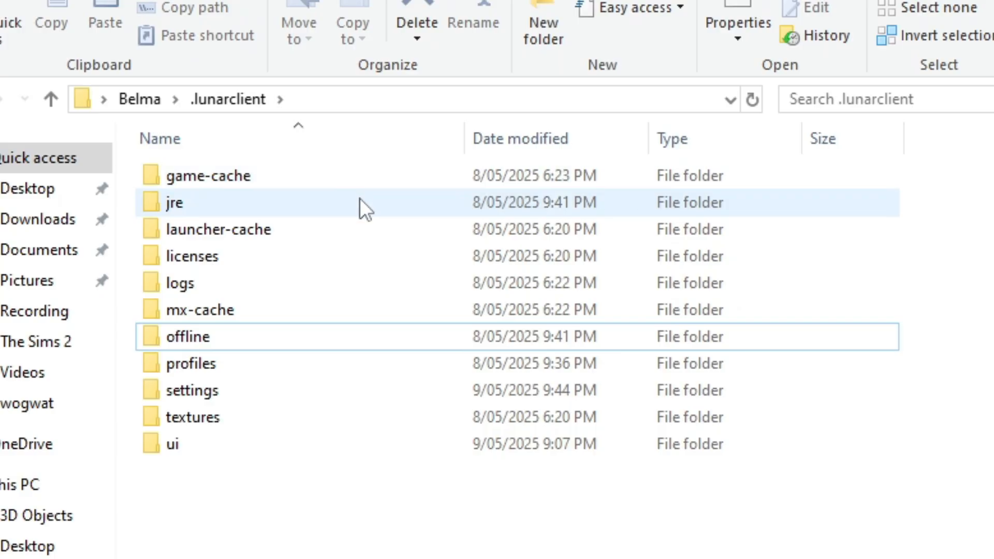
{"action": "left_click", "coordinate": [175, 202]}
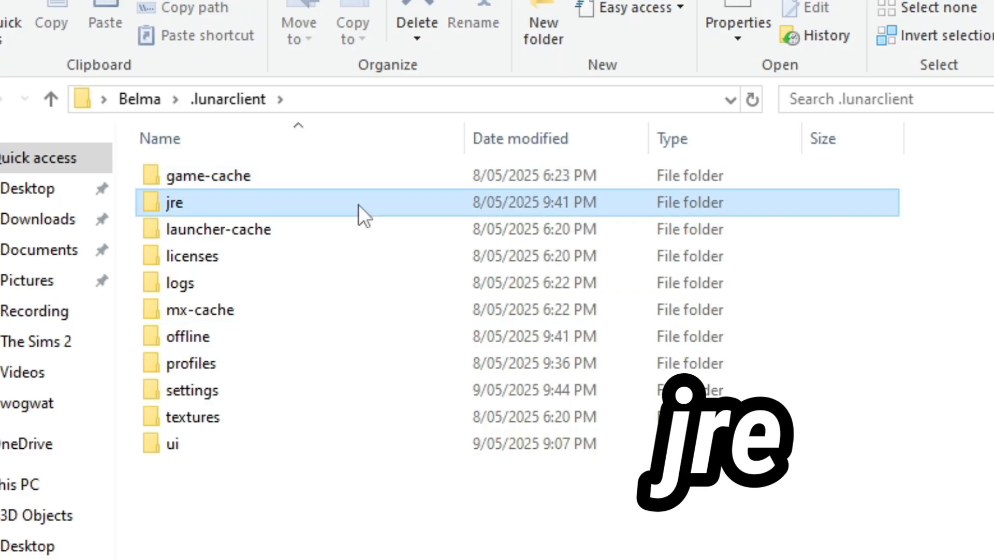
{"action": "left_click", "coordinate": [187, 337]}
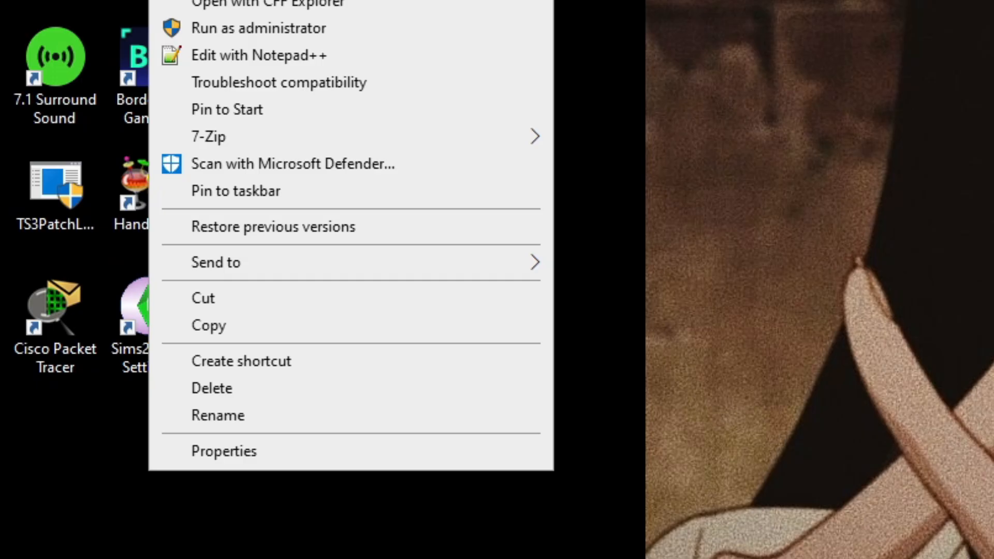
Set the Lunar Client shortcut to Windows 7 compatibility mode with Run as administrator
{"action": "left_click", "coordinate": [224, 451]}
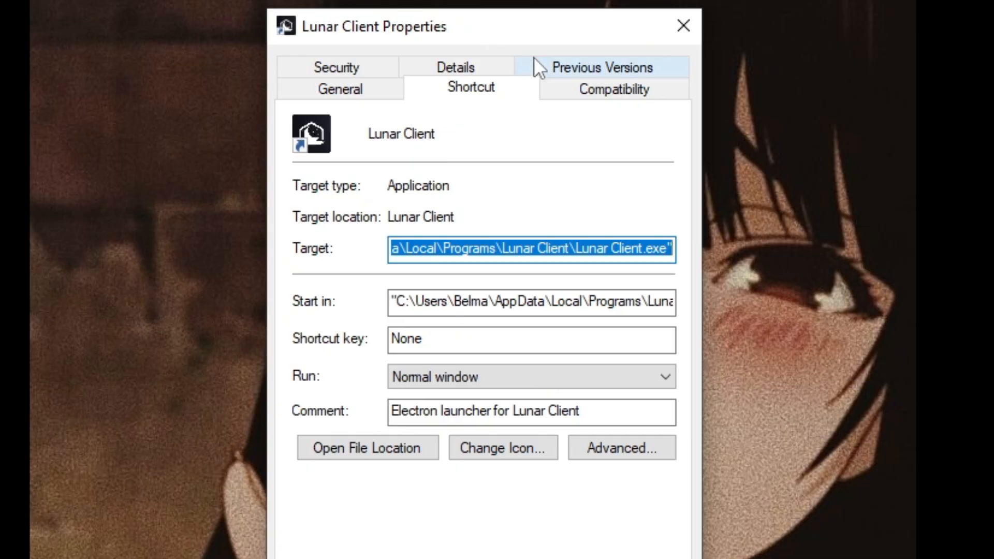
{"action": "left_click", "coordinate": [614, 89]}
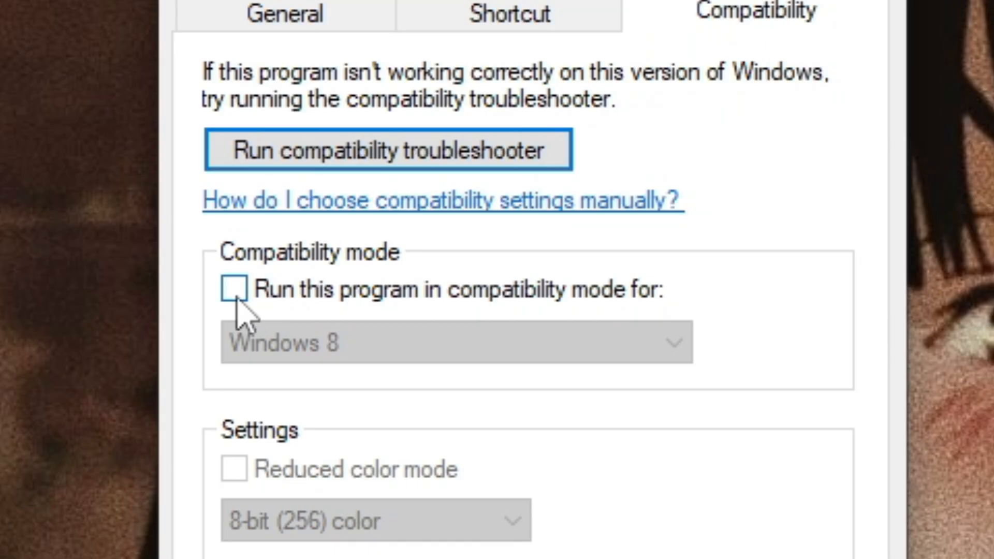
{"action": "left_click", "coordinate": [235, 289]}
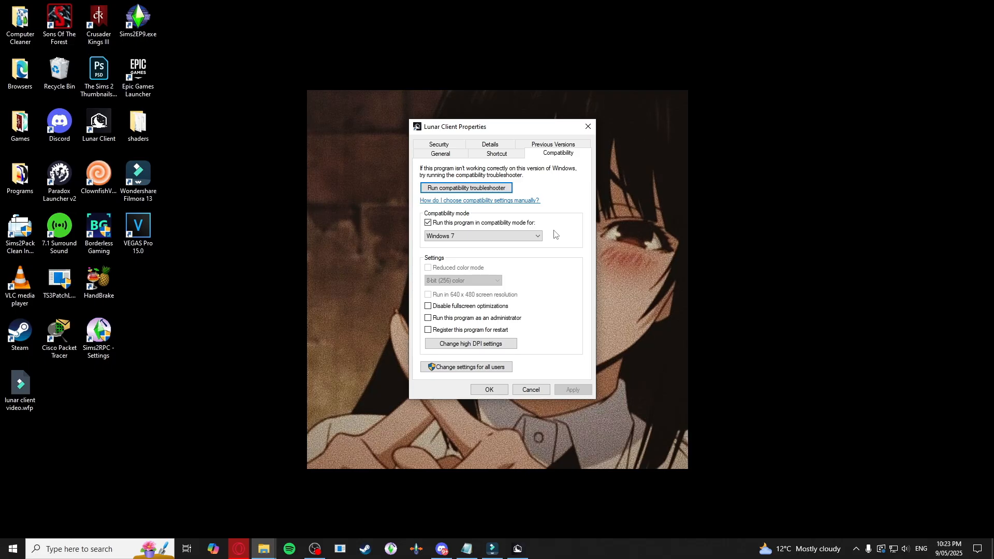
{"action": "left_click", "coordinate": [428, 318]}
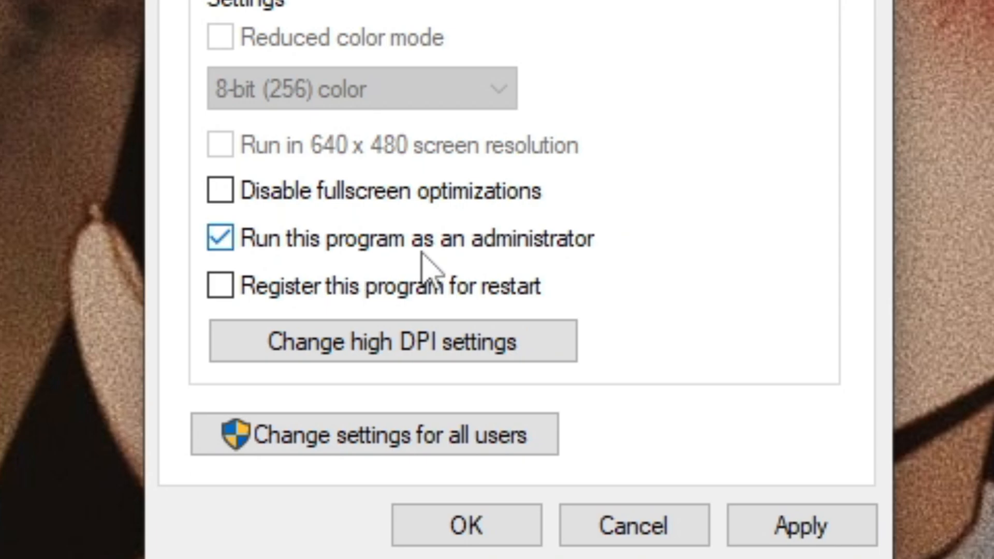
{"action": "mouse_move", "coordinate": [818, 449]}
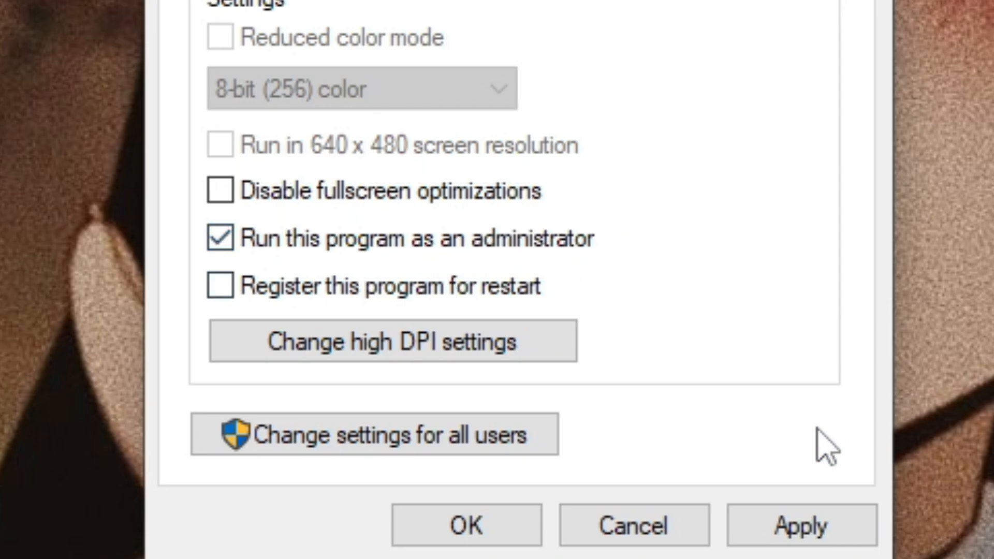